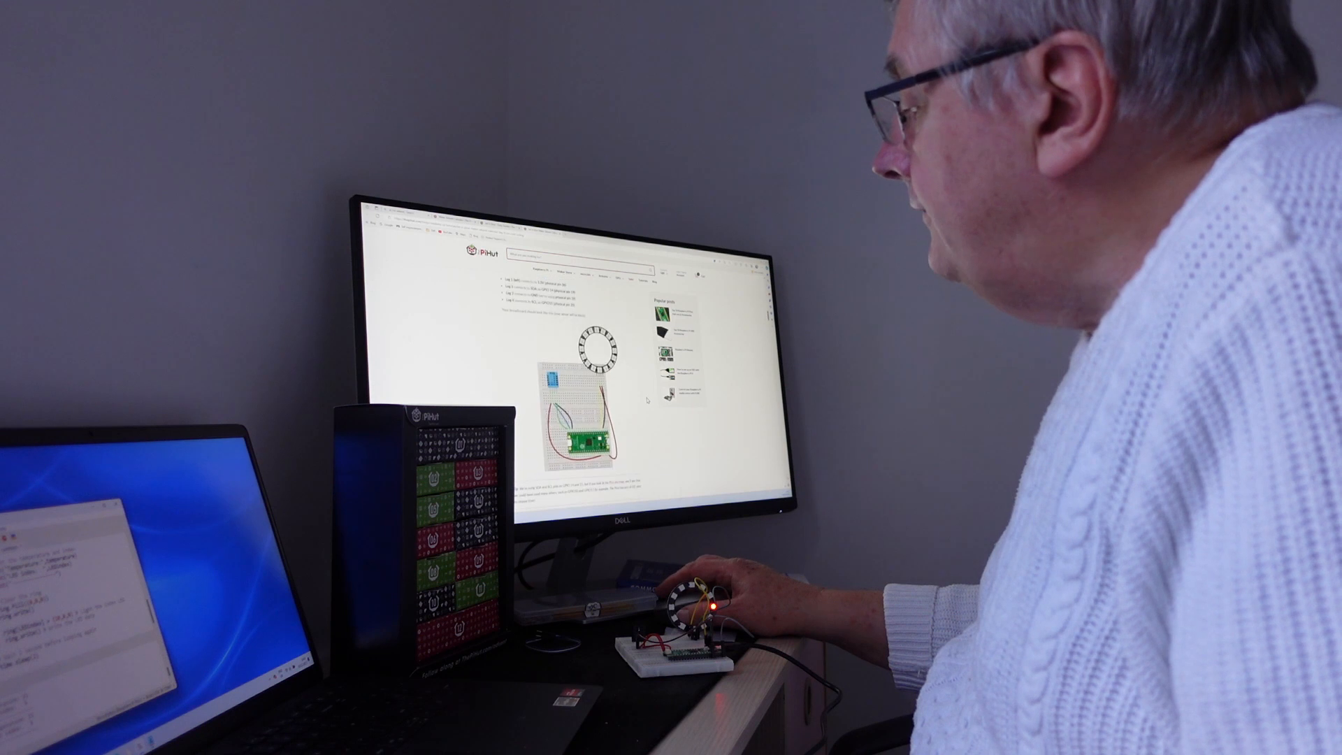
pyautogui.scroll(-3)
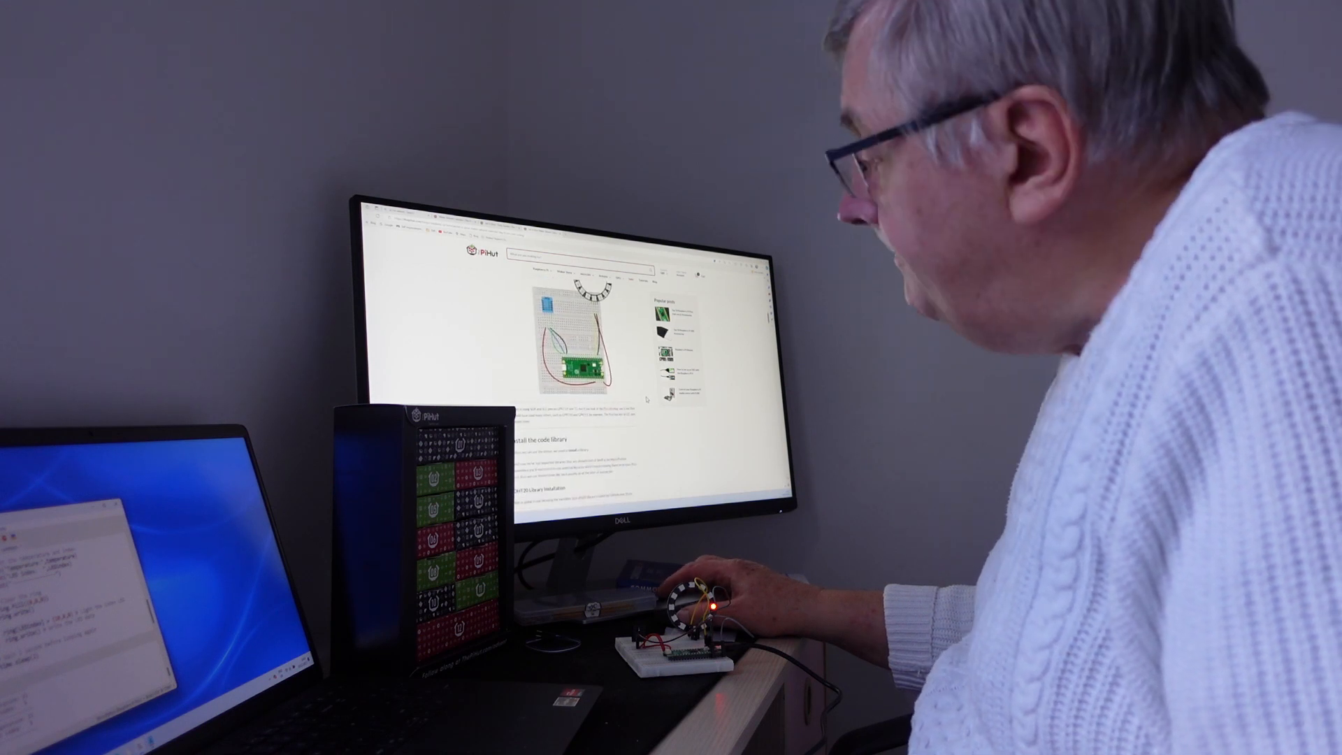
pyautogui.scroll(-3)
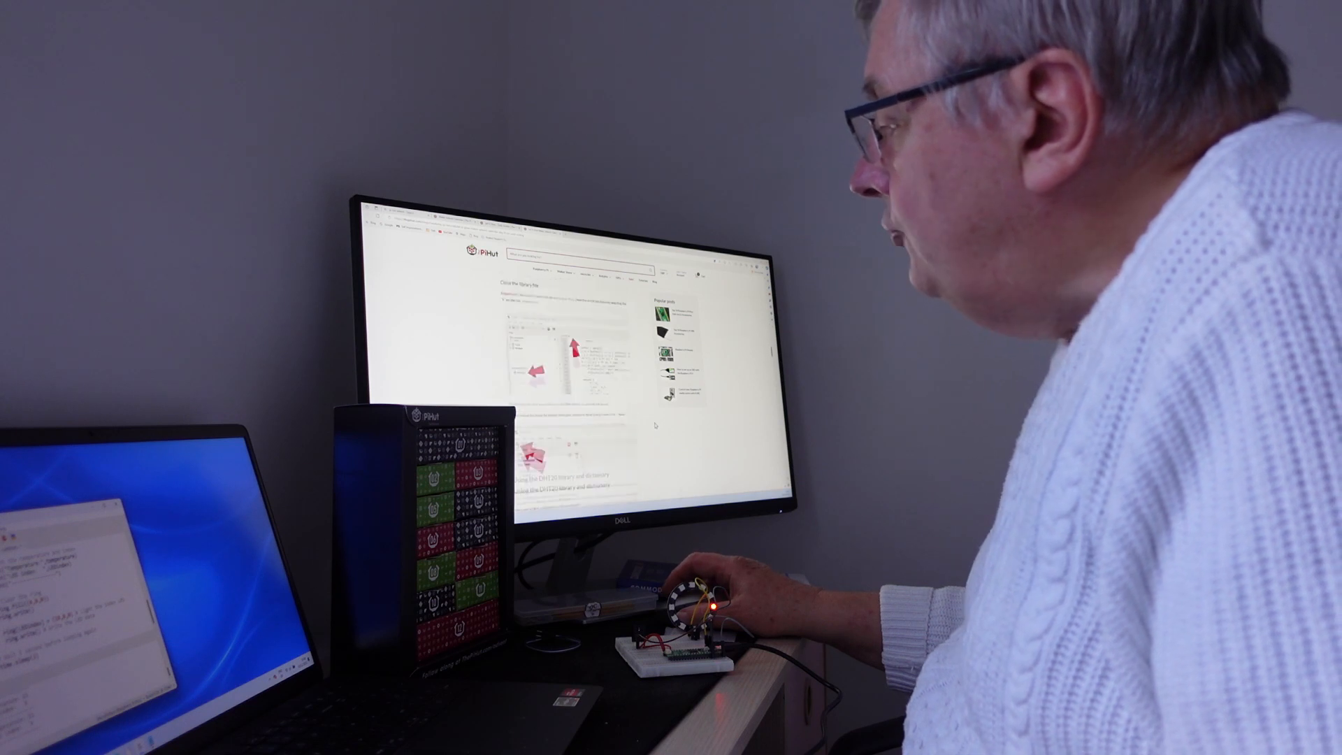
pyautogui.scroll(-3)
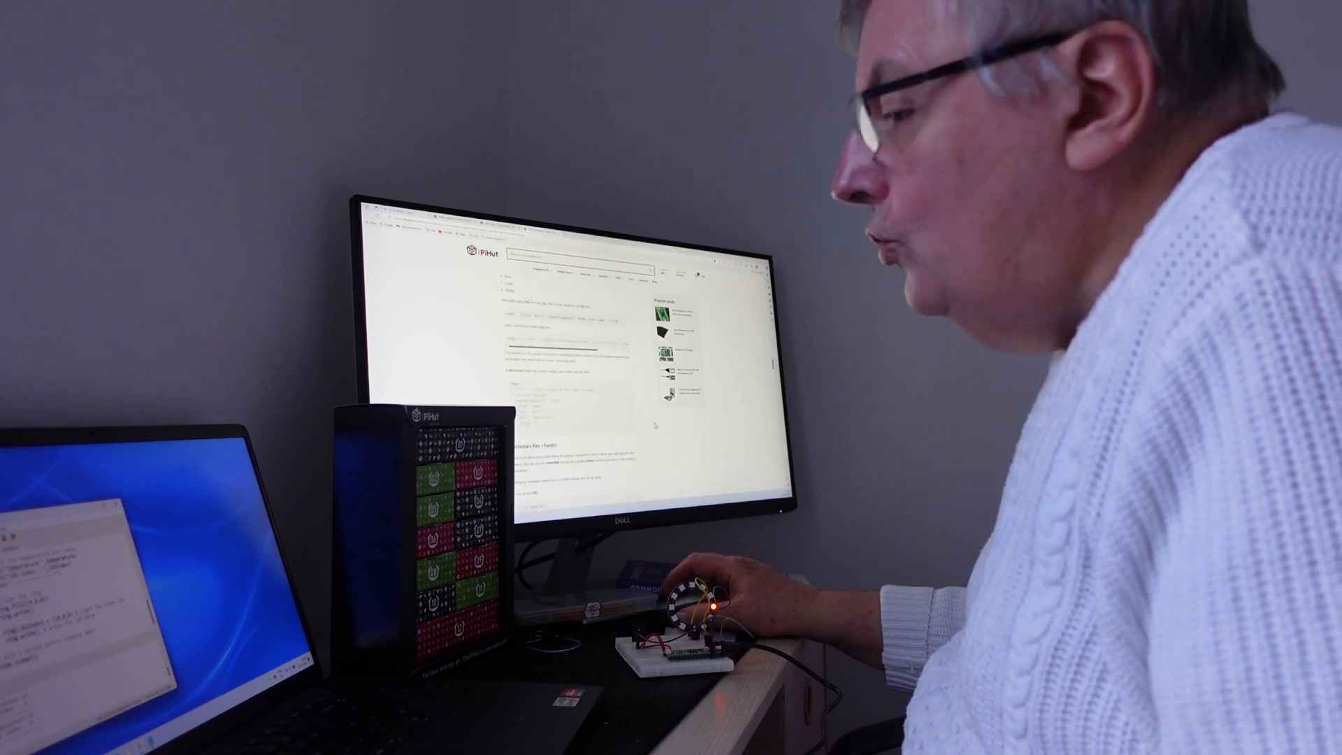